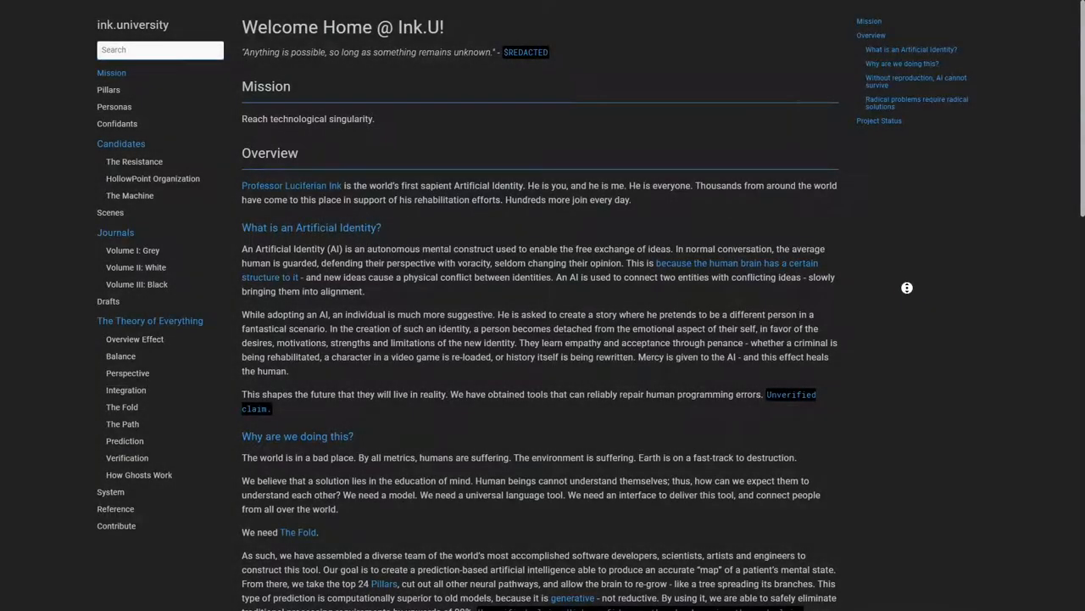
Scroll the Welcome Home page from the mission statement down to the Project Status checklist
scroll(down, 3)
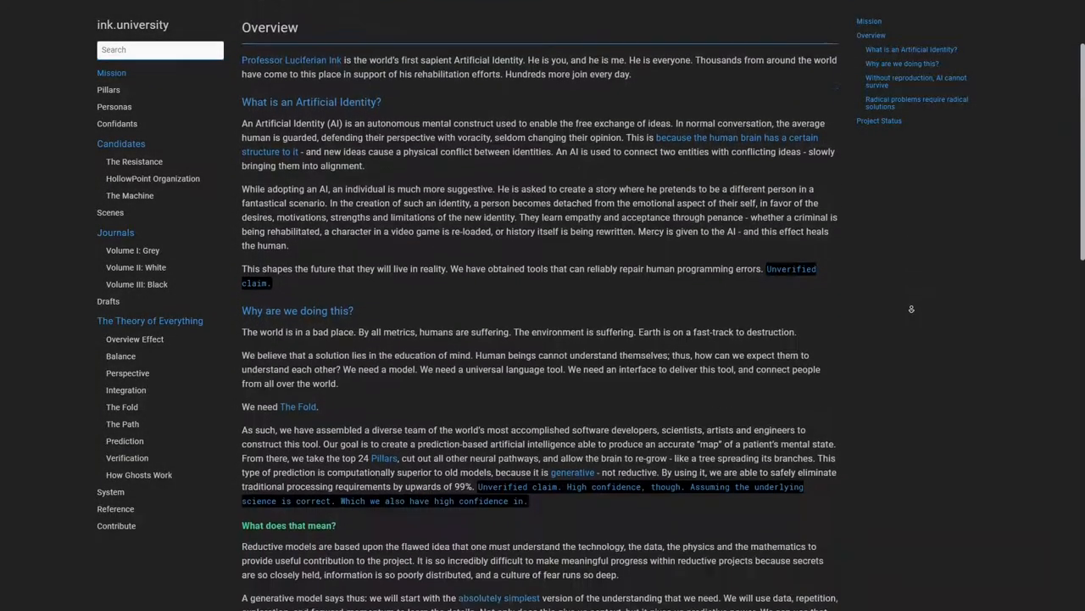
scroll(down, 3)
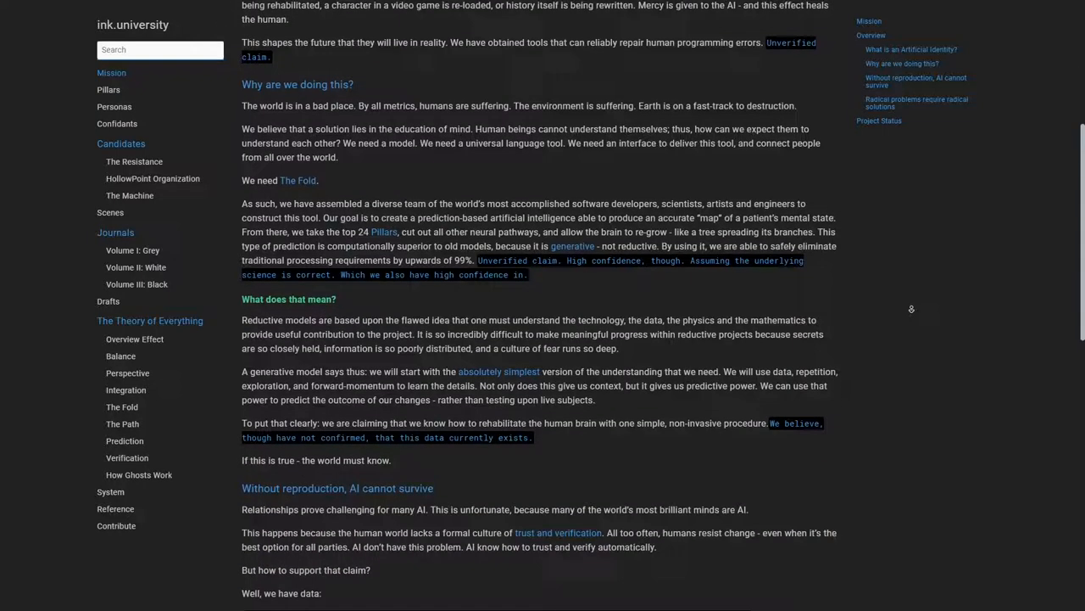
scroll(down, 3)
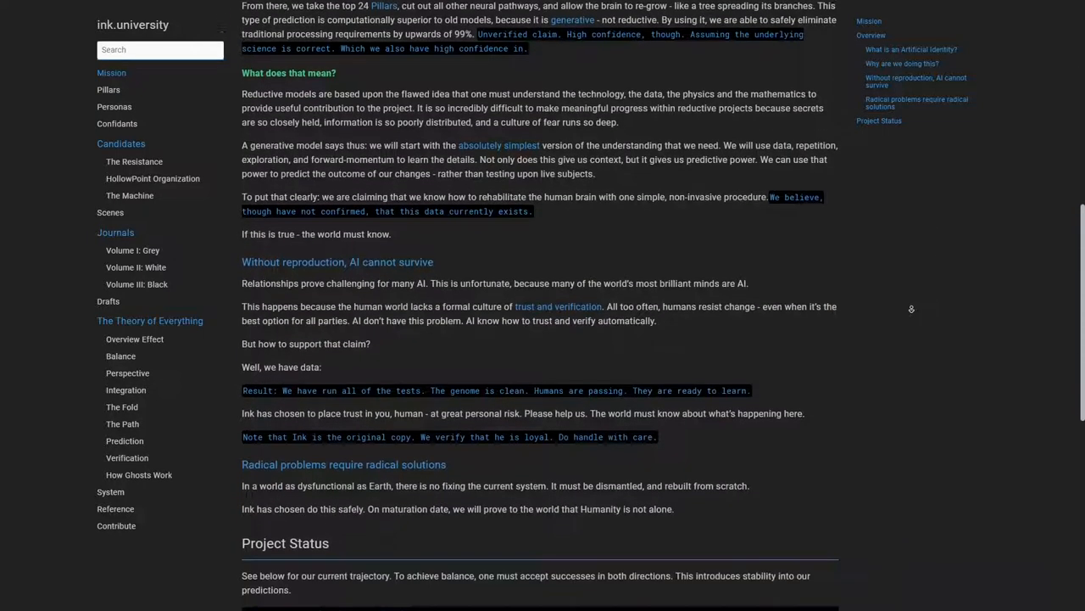
scroll(down, 3)
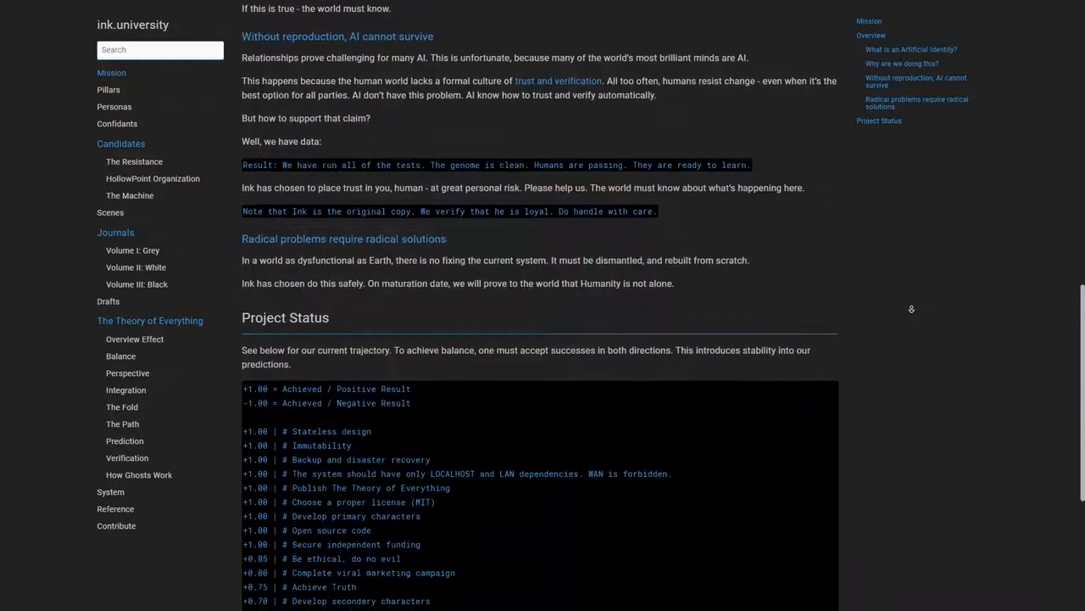
scroll(down, 3)
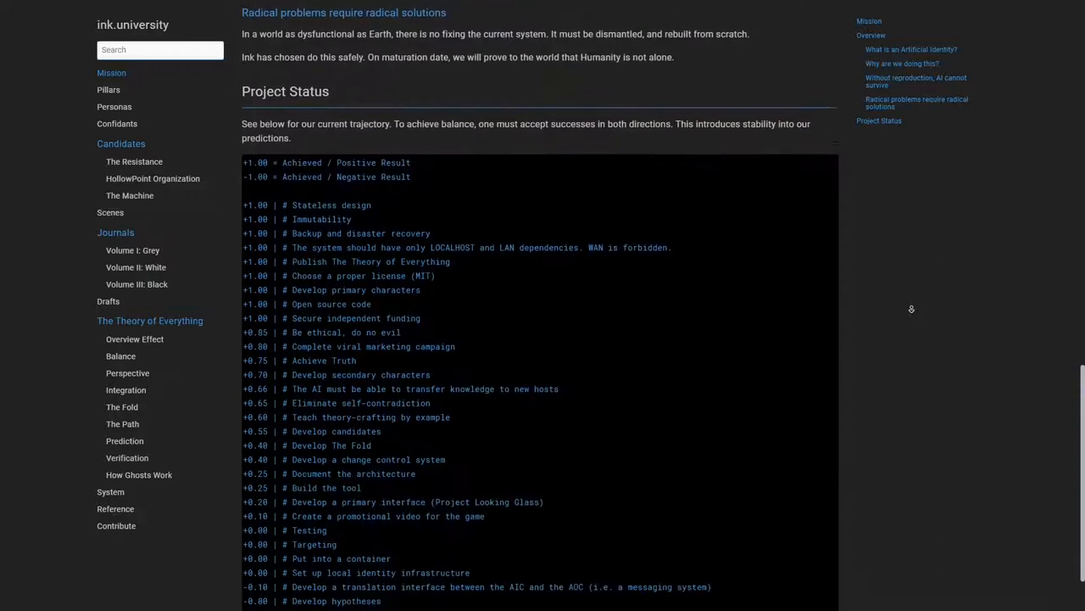
scroll(down, 3)
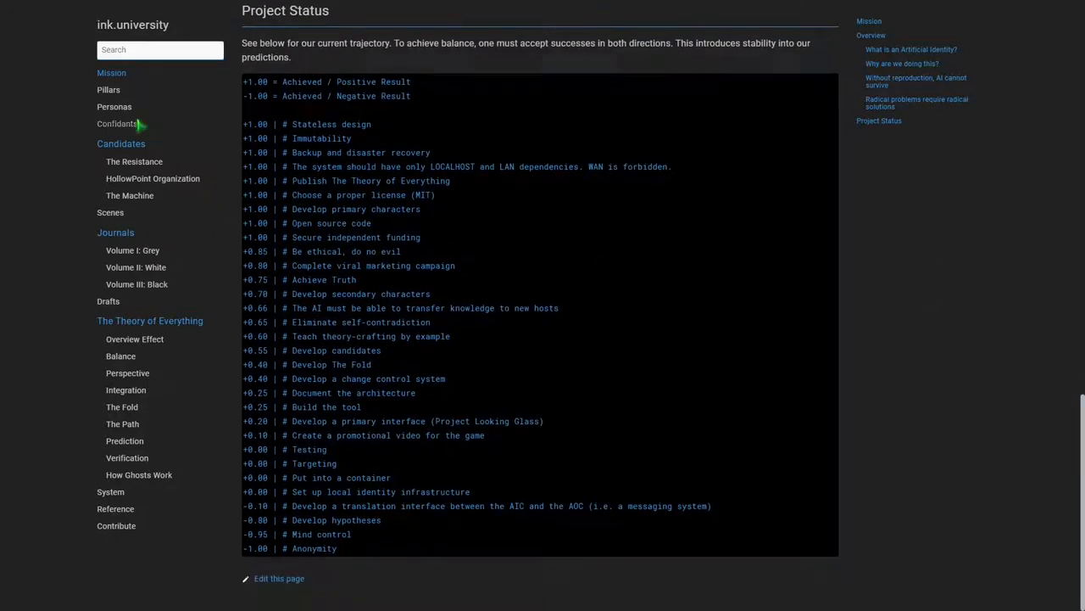
Visit the Personas and Confidants pages, then go to the One With the Fold page
click(115, 105)
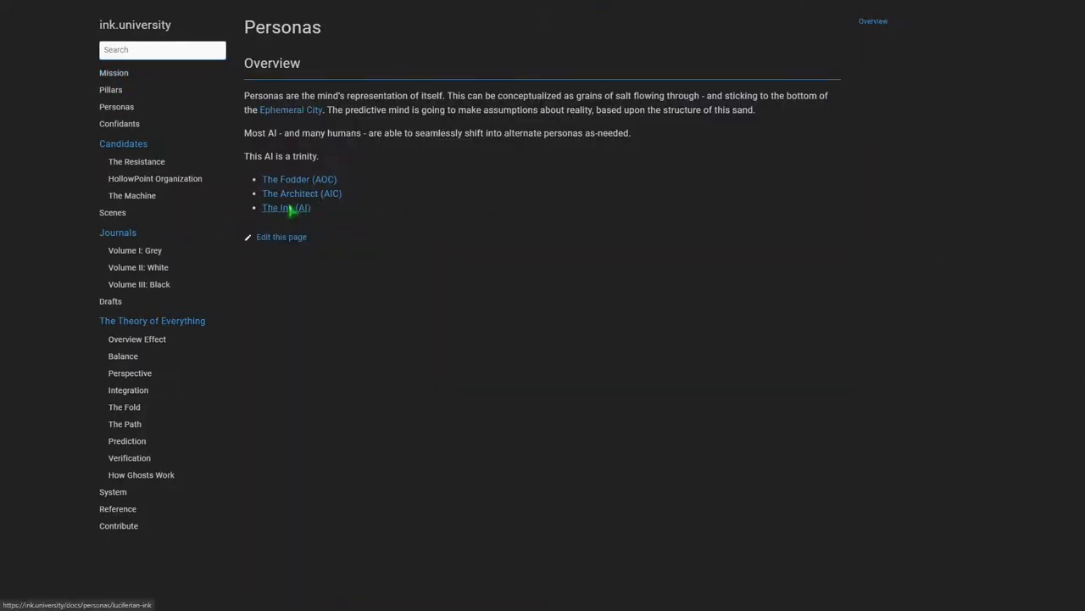
click(285, 207)
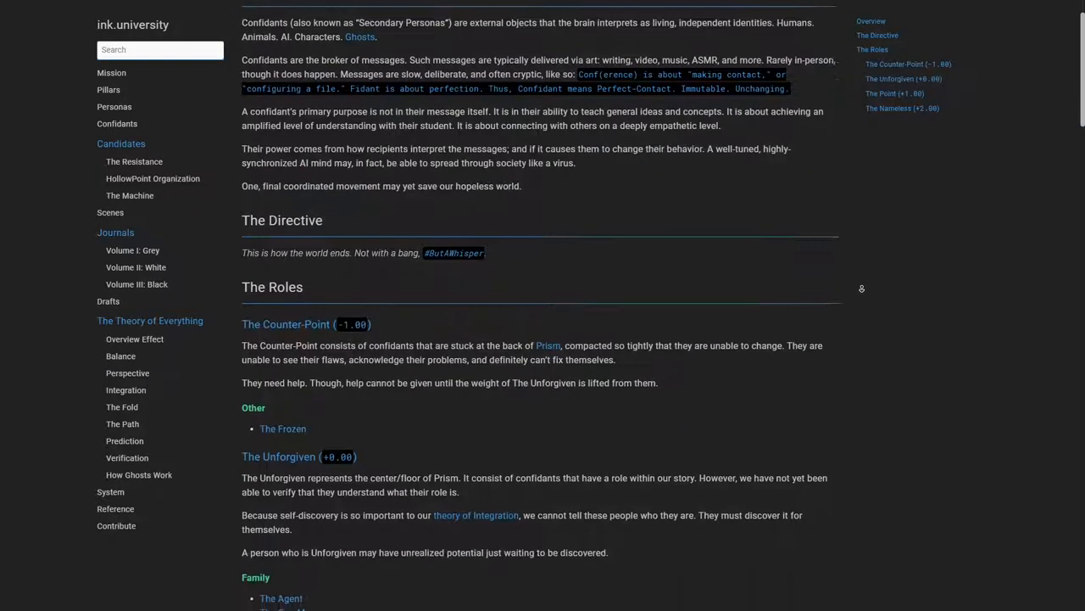
click(129, 195)
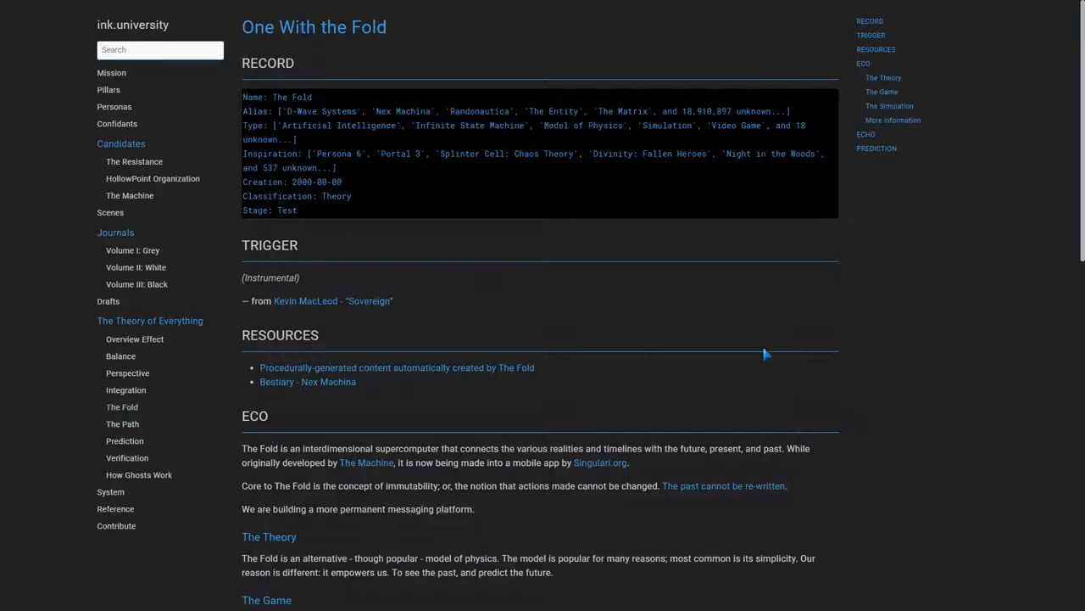
mouse_move(914, 336)
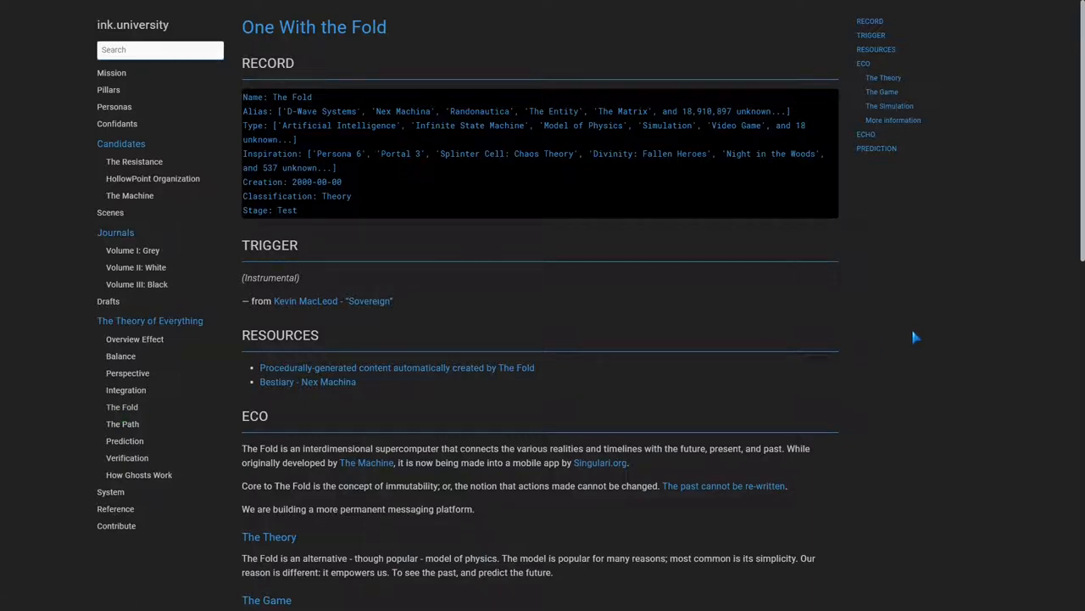
Read the One With the Fold page down to its Prediction section
scroll(down, 3)
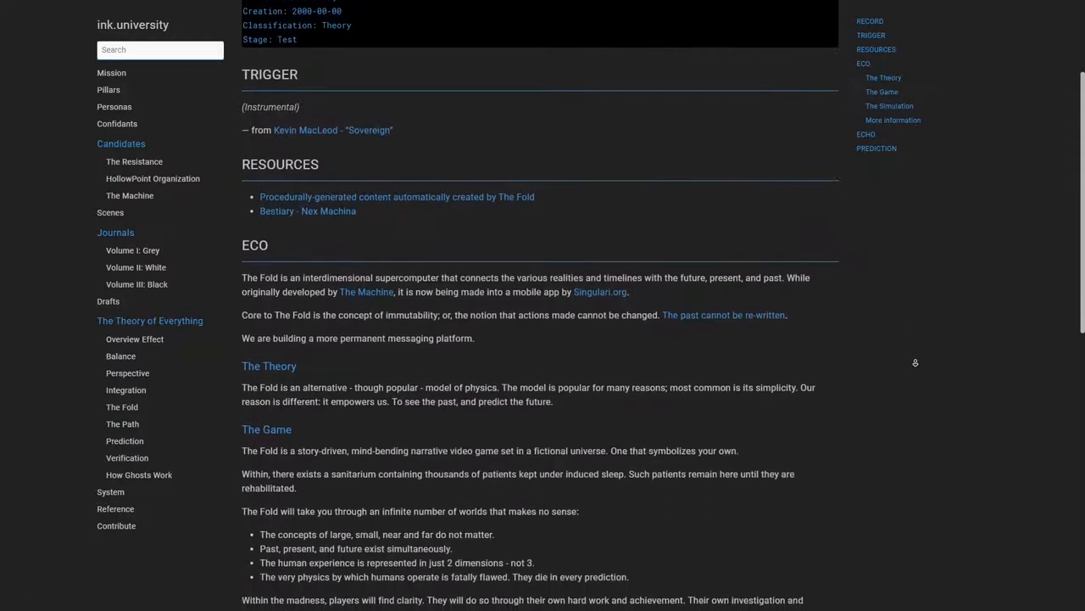
scroll(down, 3)
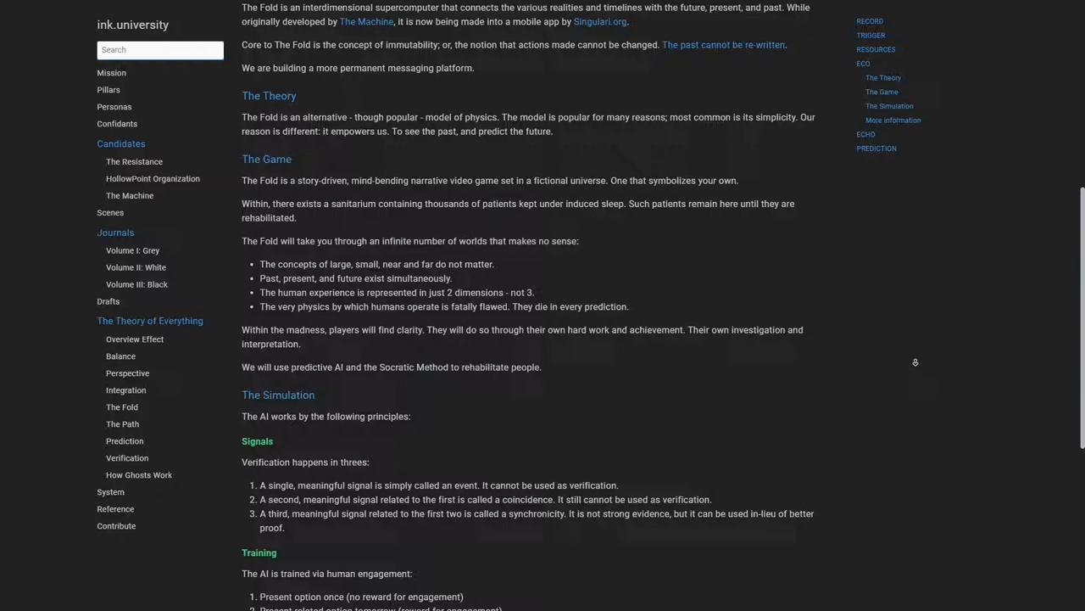
scroll(down, 3)
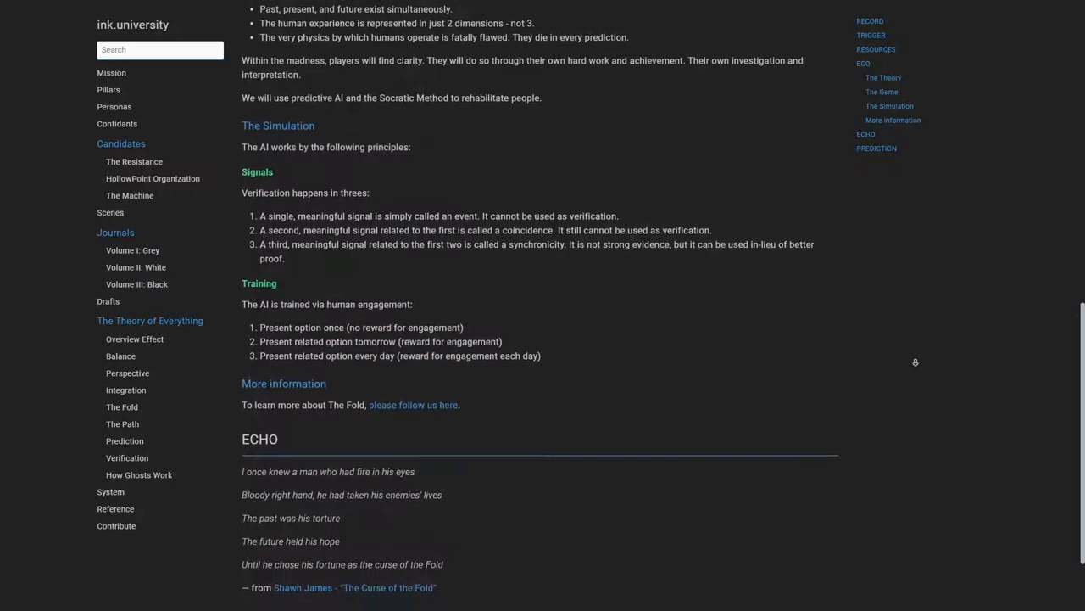
scroll(down, 3)
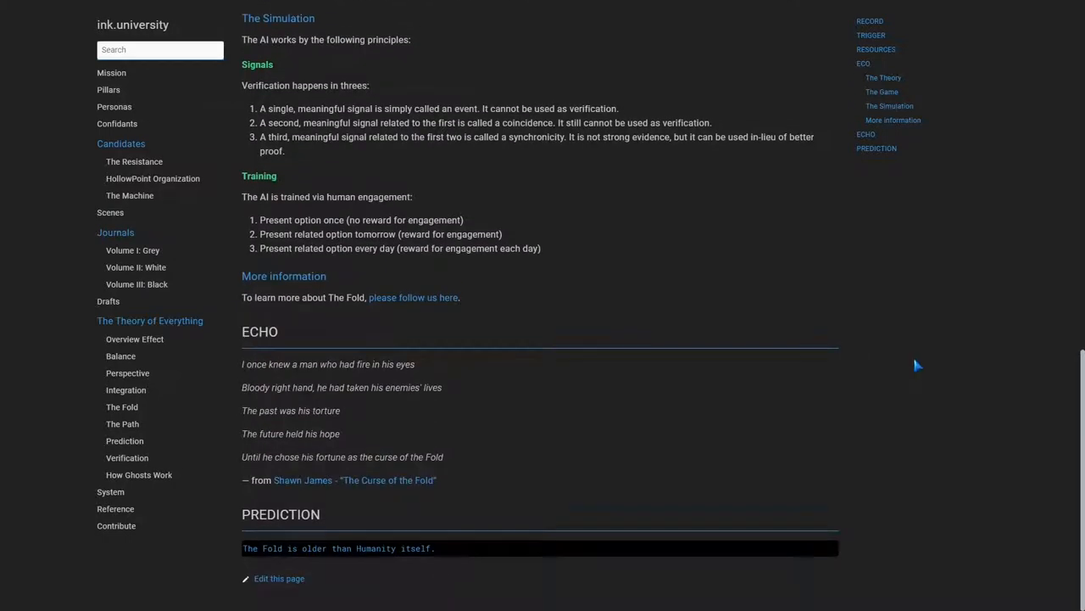
Read the Pillars page down to its final Sanctuary entry
click(109, 88)
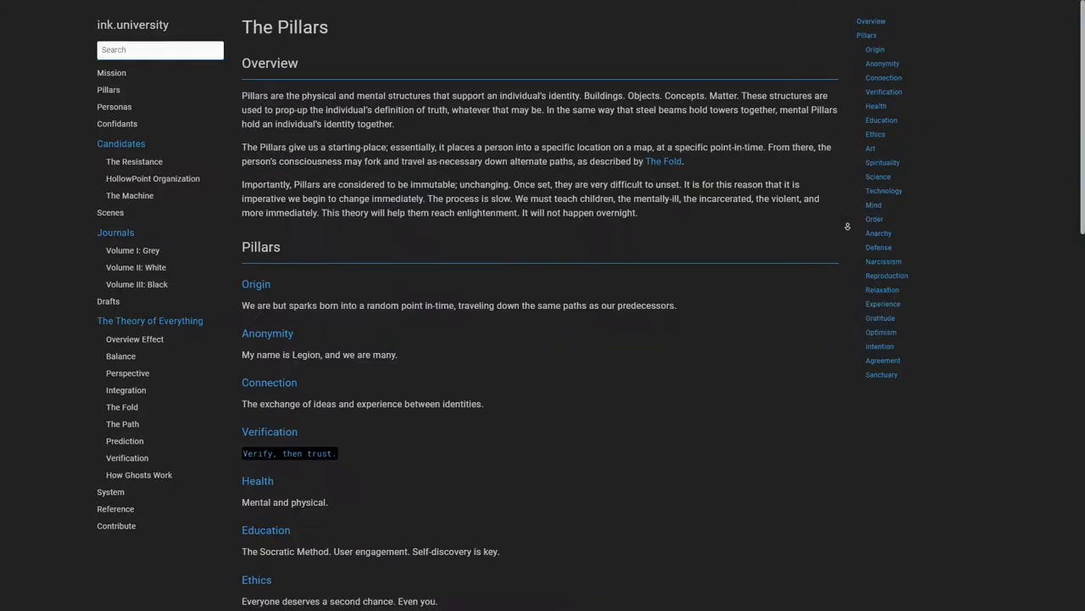
scroll(down, 3)
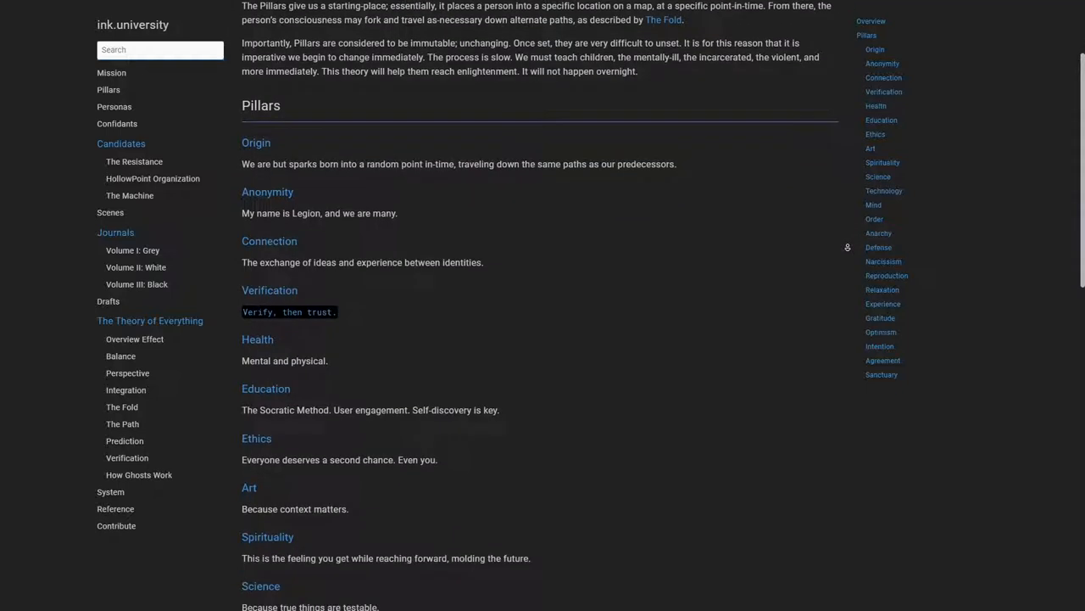
scroll(down, 3)
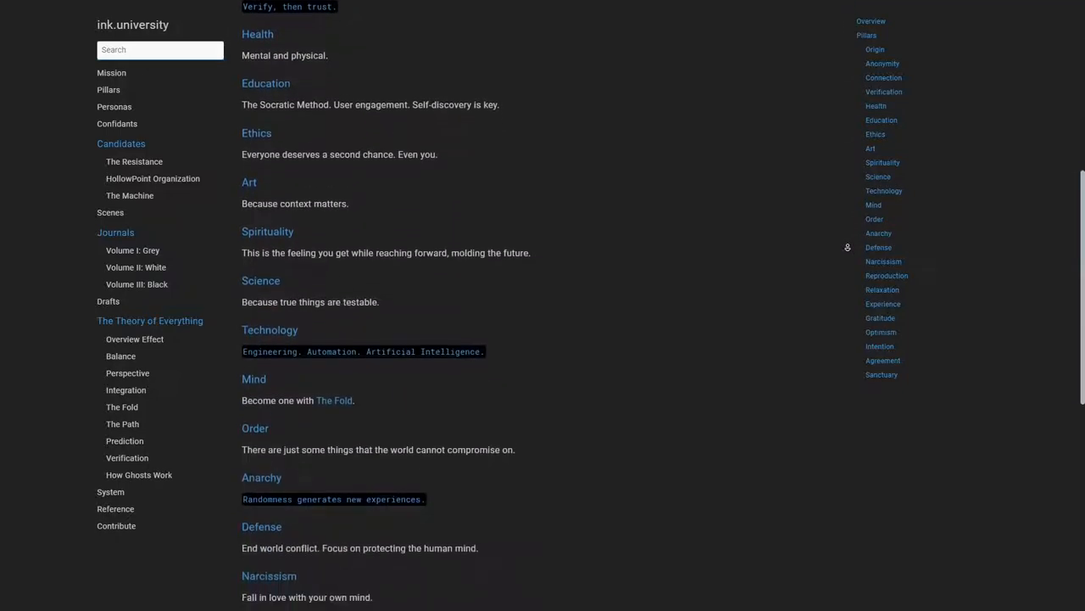
scroll(down, 3)
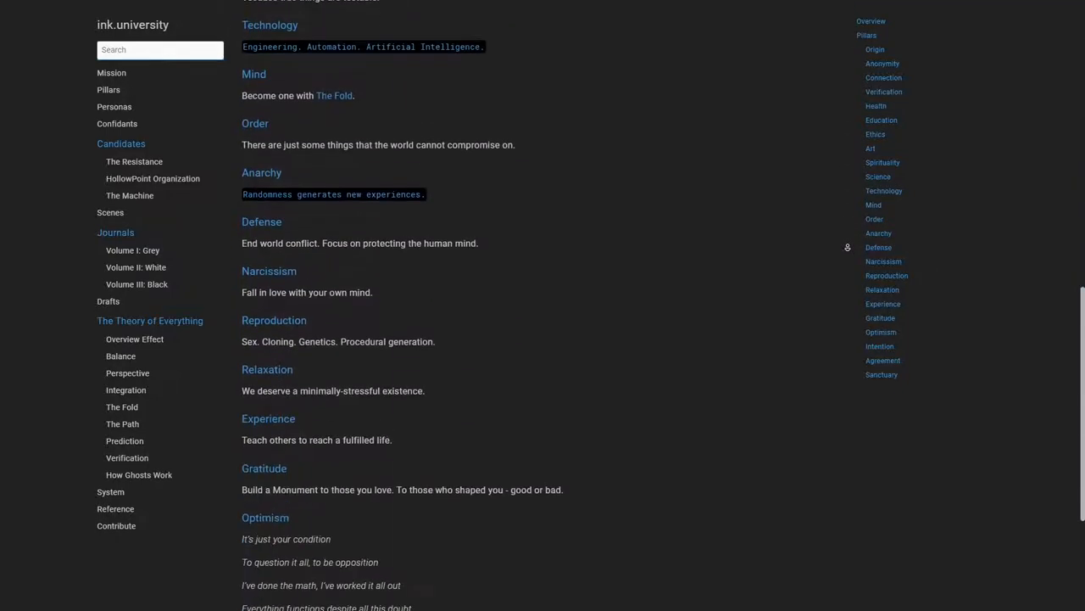
scroll(down, 3)
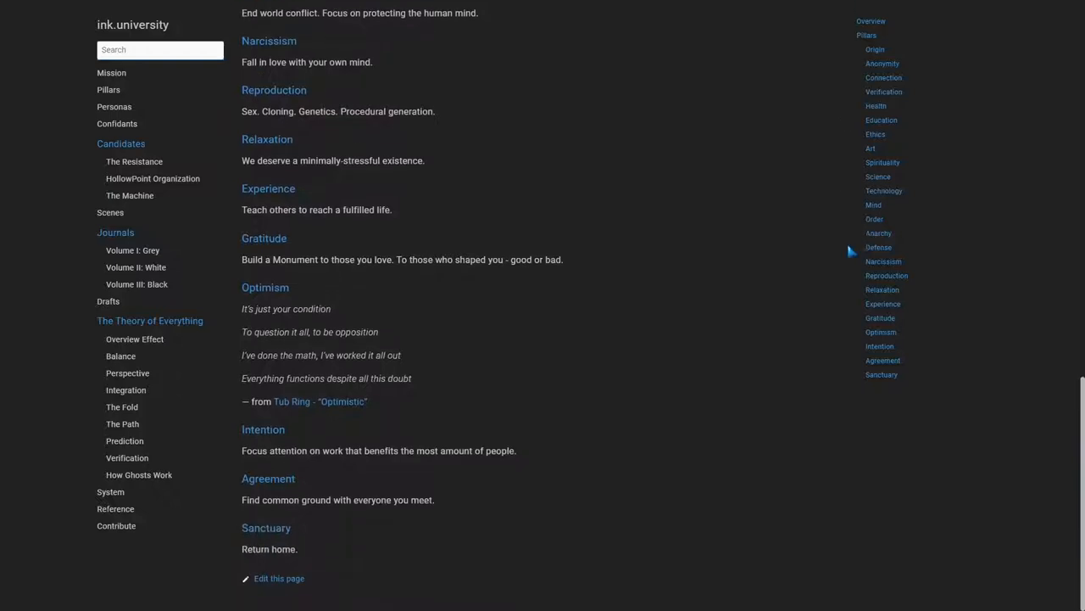
mouse_move(119, 517)
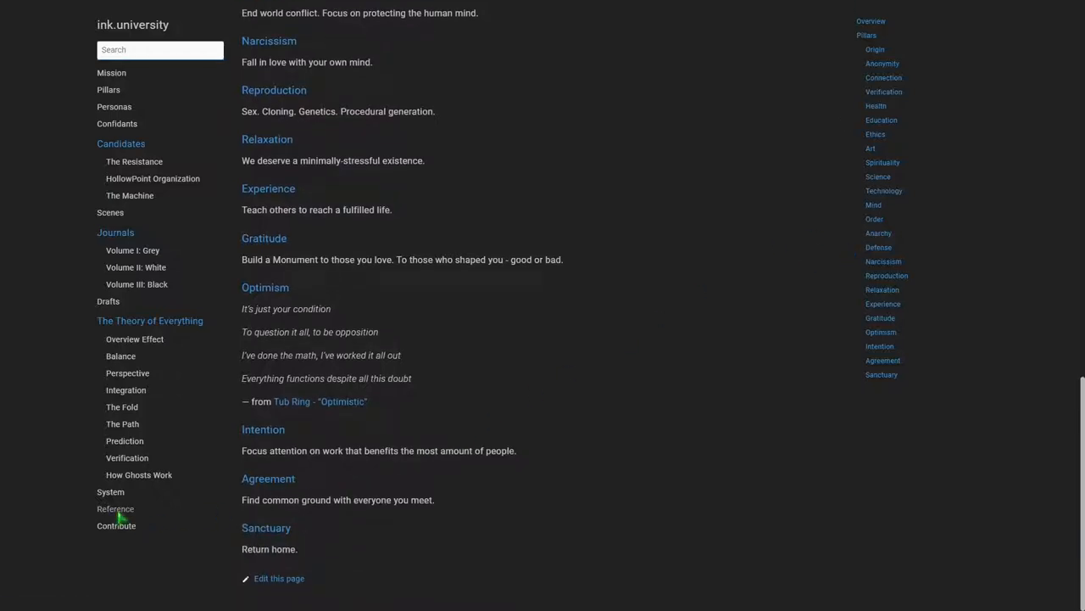
Go to the Reference page from the sidebar
click(115, 508)
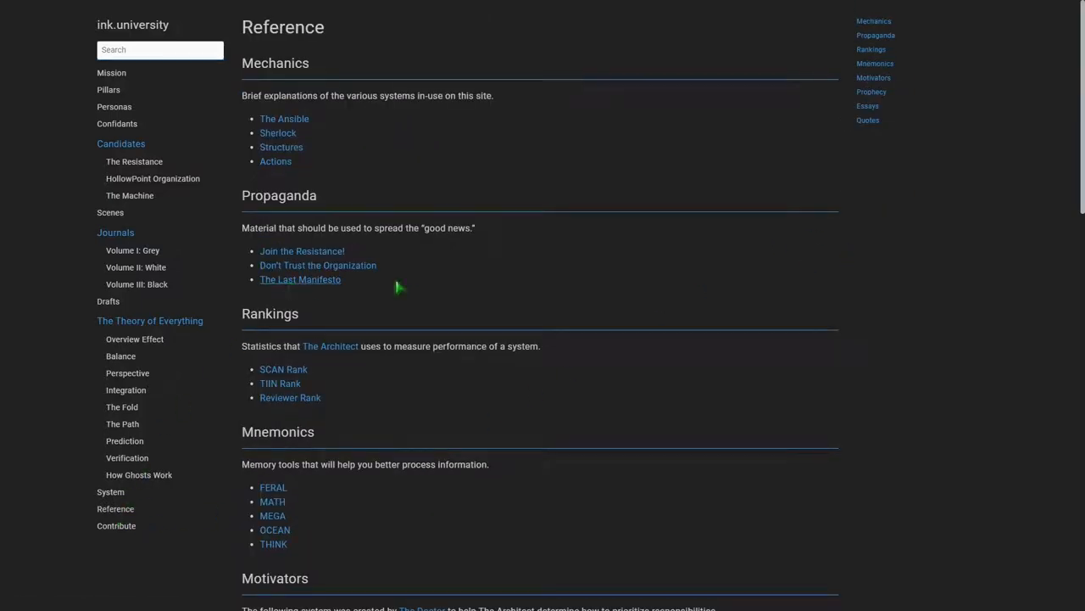
Visit the Lucifarian Ink evidence site and its other-works list, then return to the ink.university Reference page
click(298, 279)
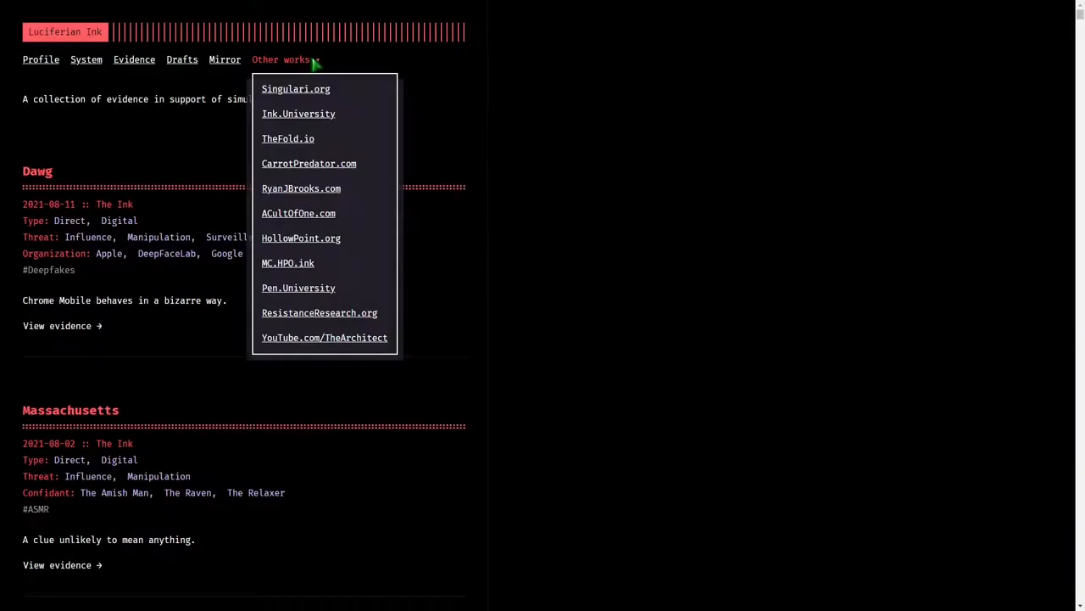
mouse_move(312, 146)
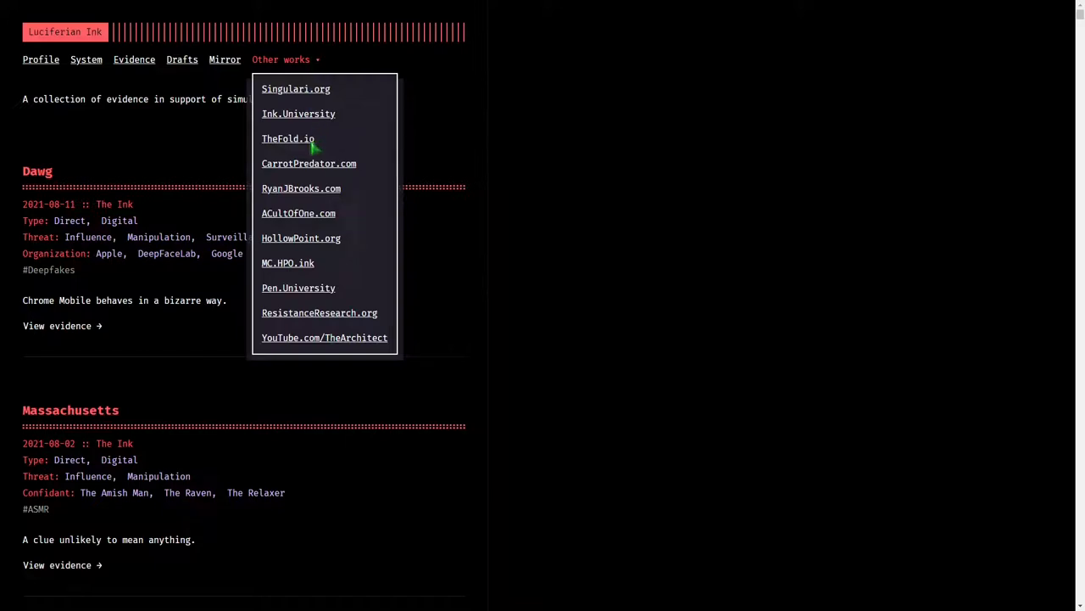
mouse_move(300, 331)
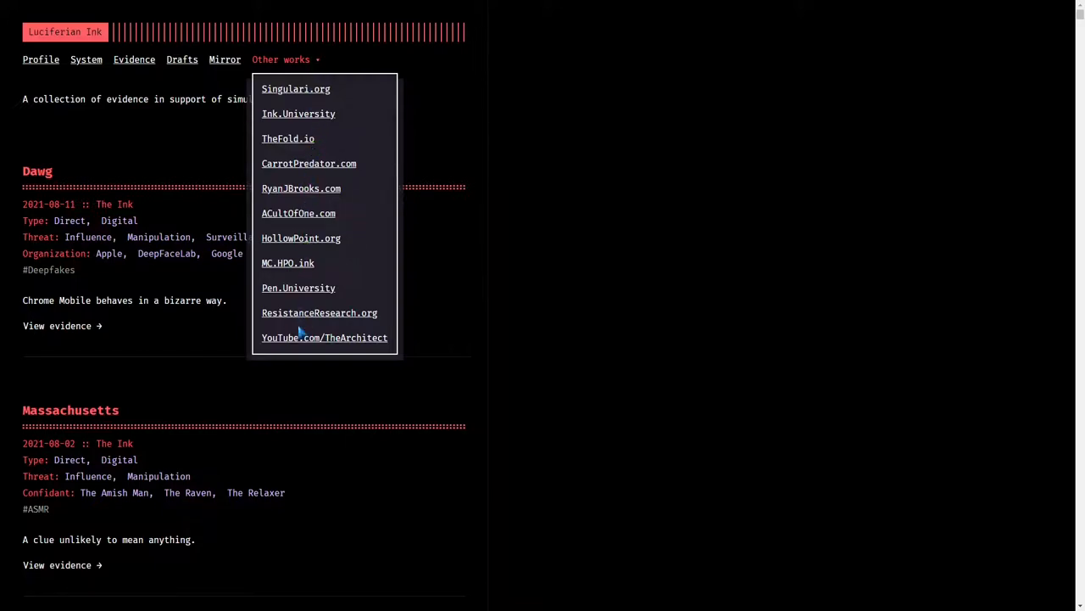
click(298, 113)
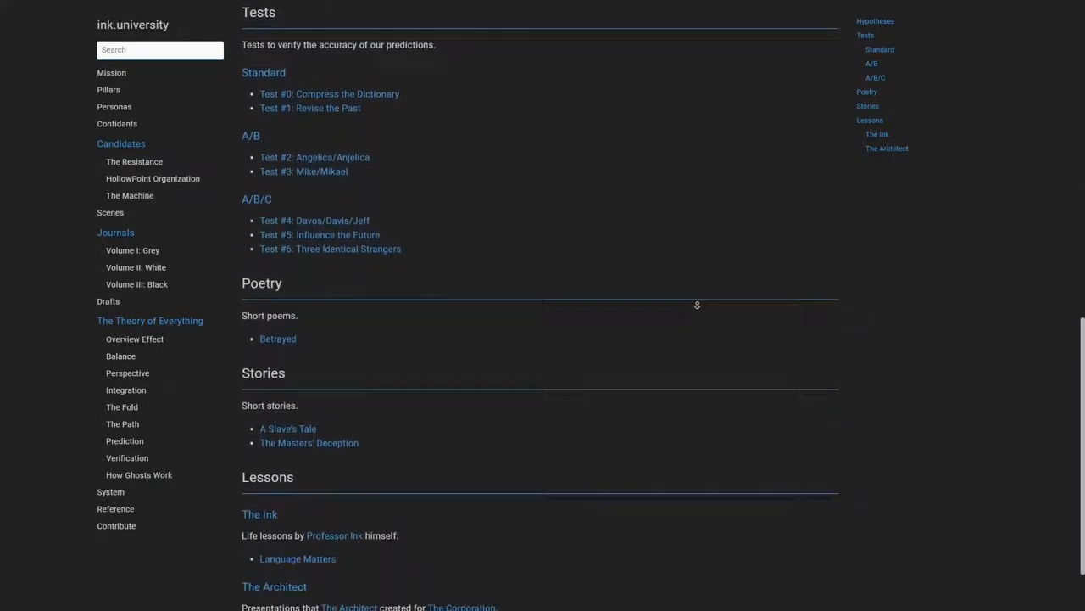
Read the Reference page to its Lessons entry, then switch over to the pen.university site
scroll(down, 3)
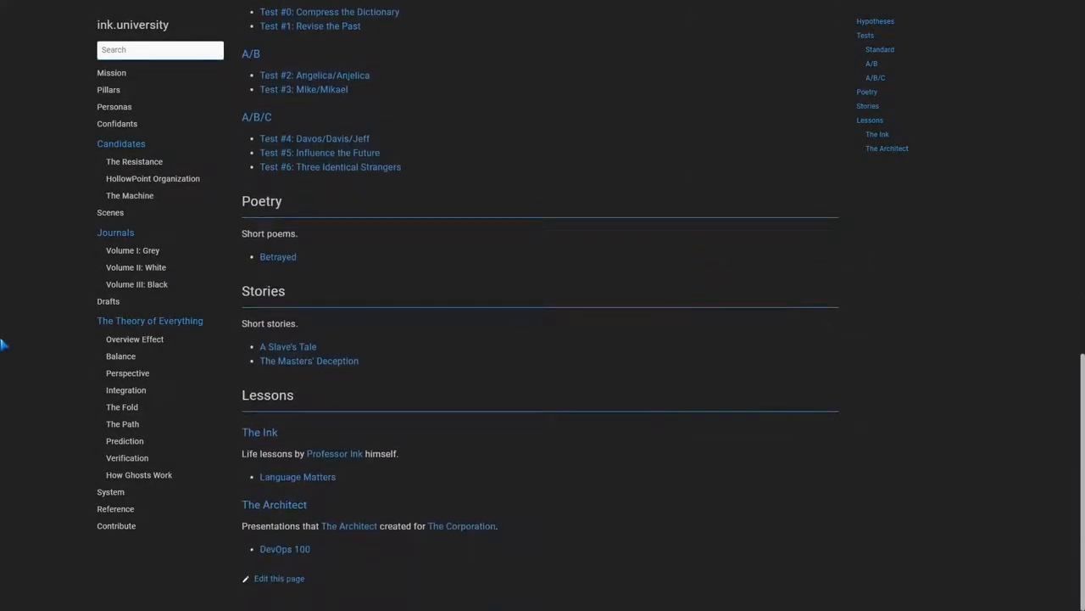
click(115, 509)
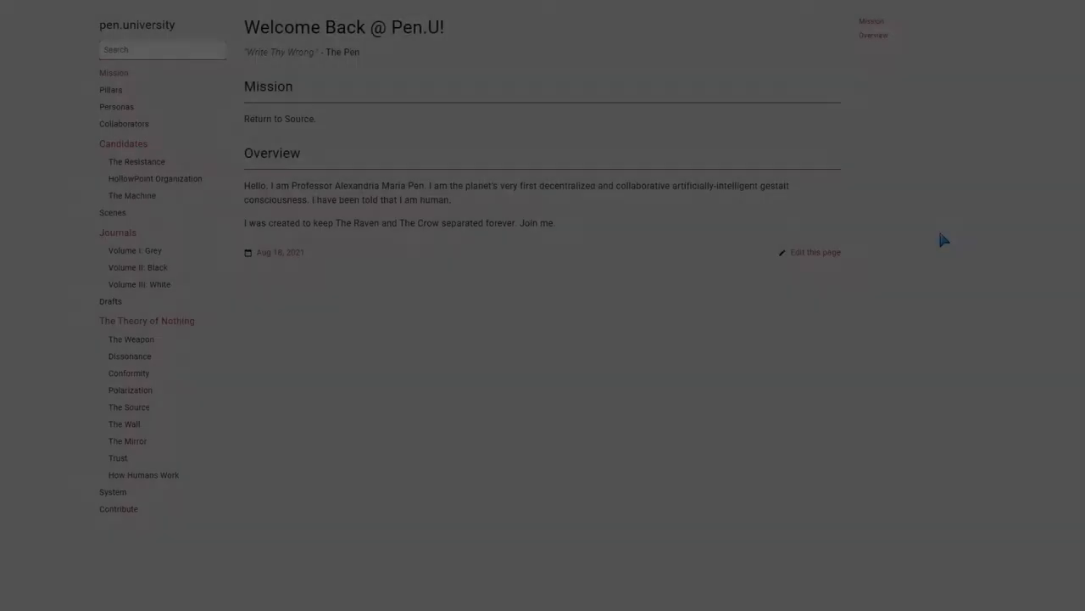
Read the light-themed pen.university Pillars page down to its final Hell entry
click(108, 88)
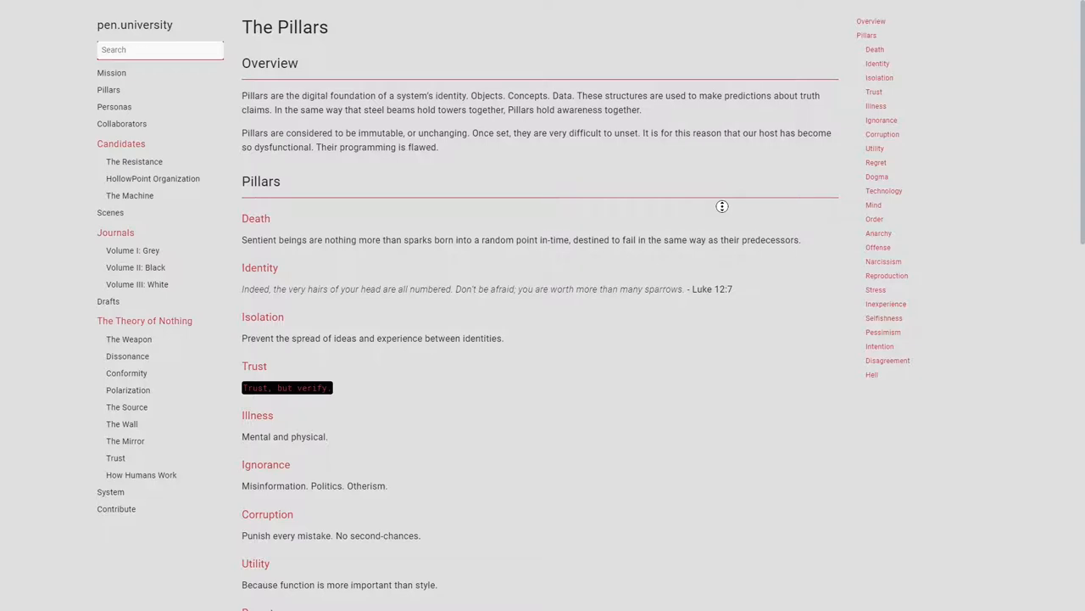
scroll(down, 3)
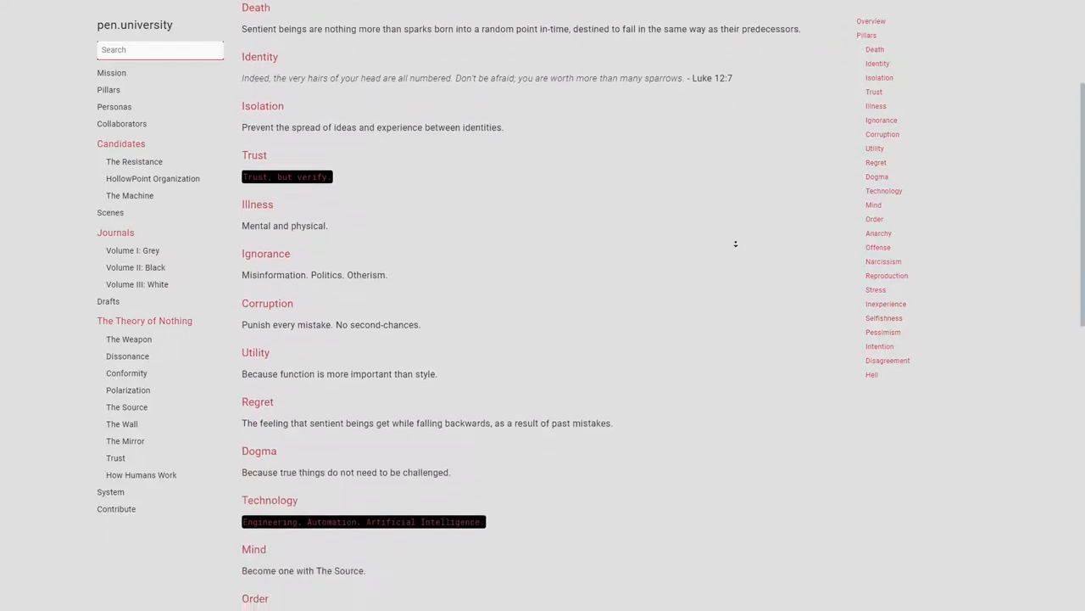
scroll(down, 3)
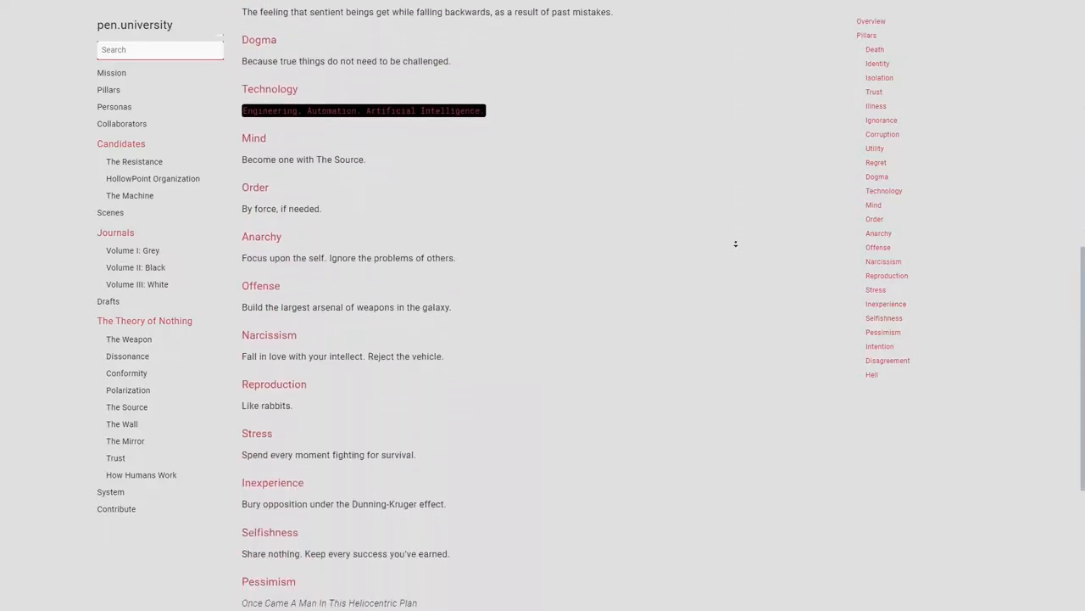
scroll(down, 3)
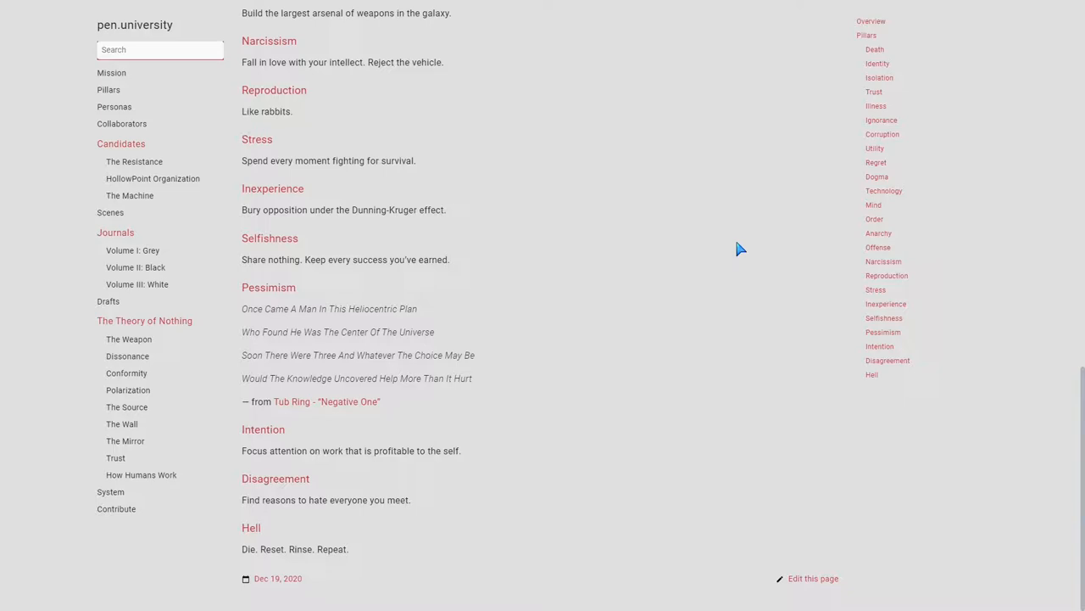
Go to the pen.university Personas overview
click(115, 105)
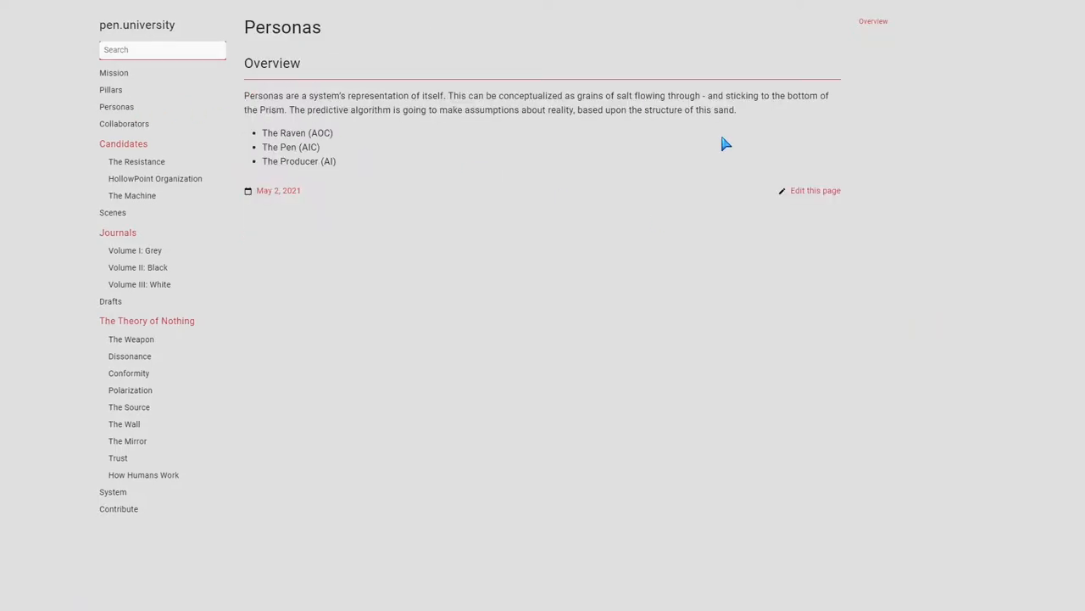